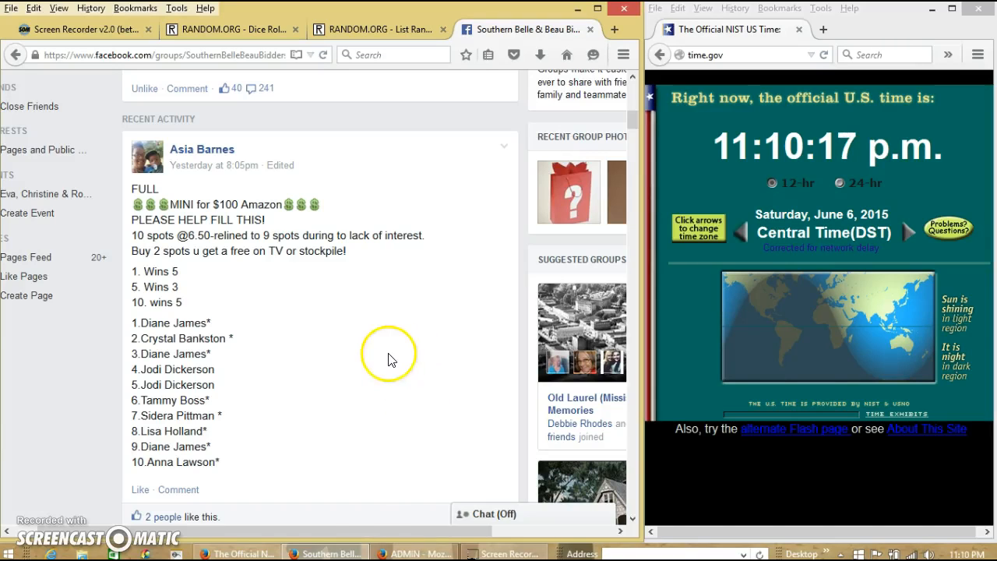
mouse_move(315, 326)
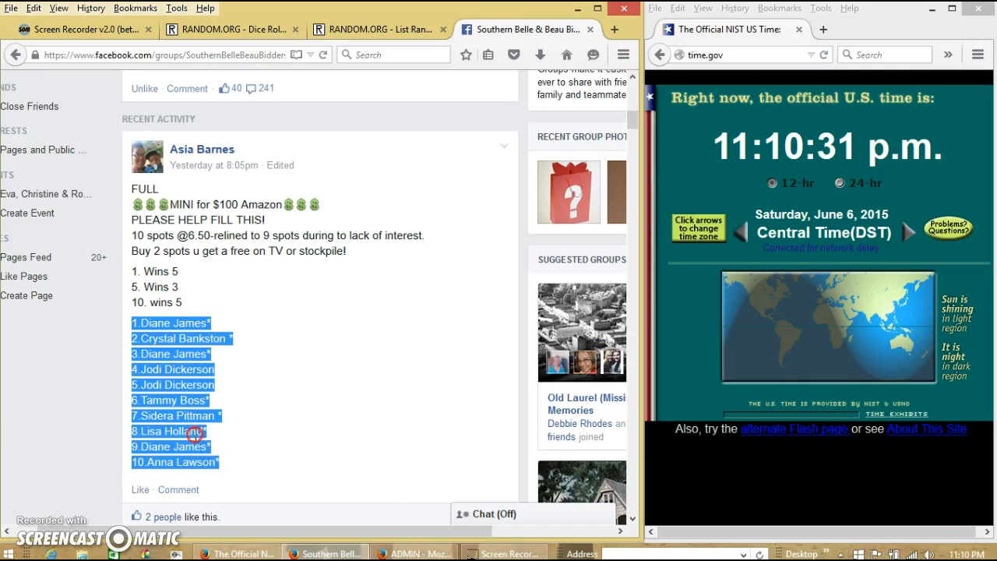
- Review the Facebook post's copied ten-name list and comments, check the clock, and go to the List Randomizer
click(206, 322)
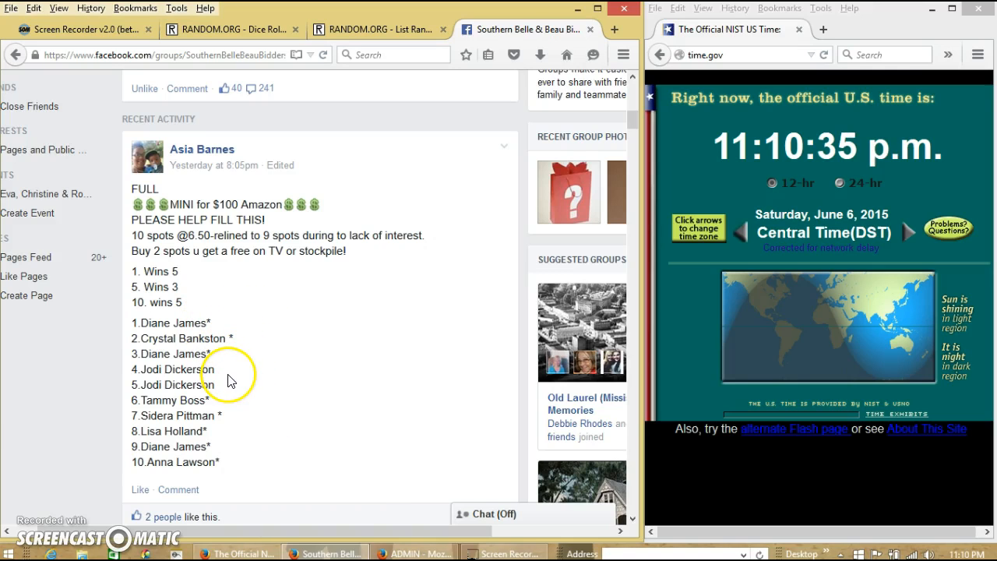
mouse_move(240, 434)
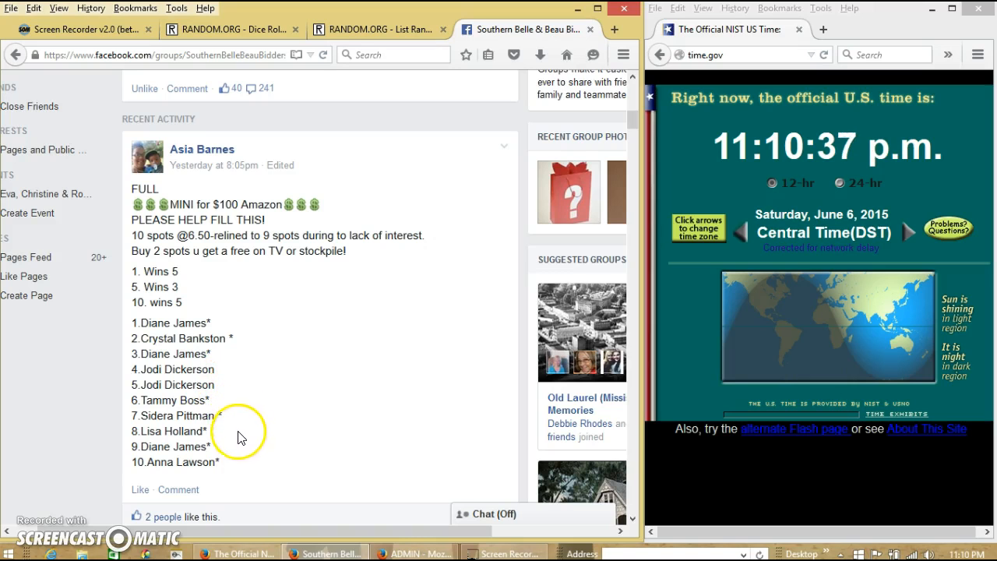
scroll(down, 3)
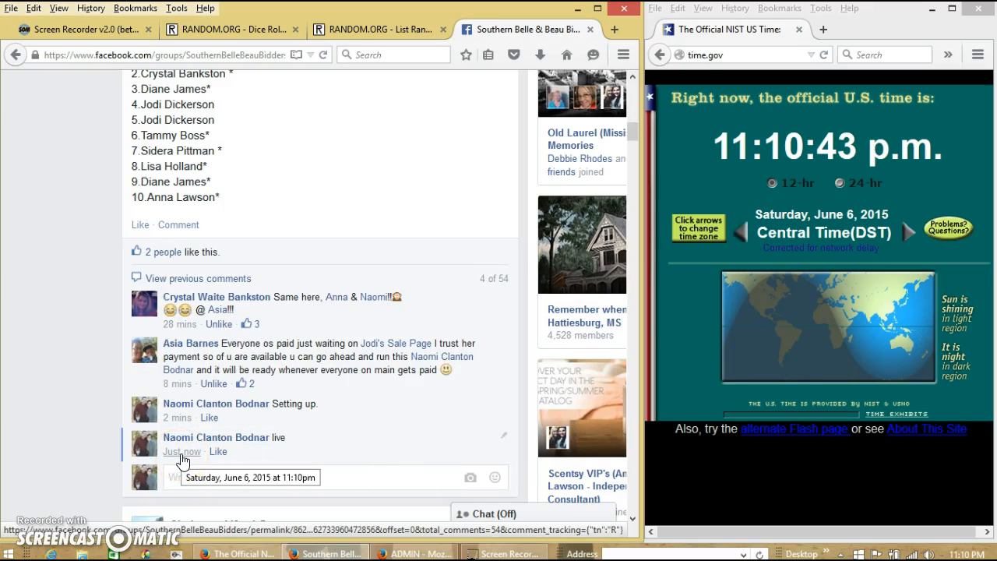
click(969, 553)
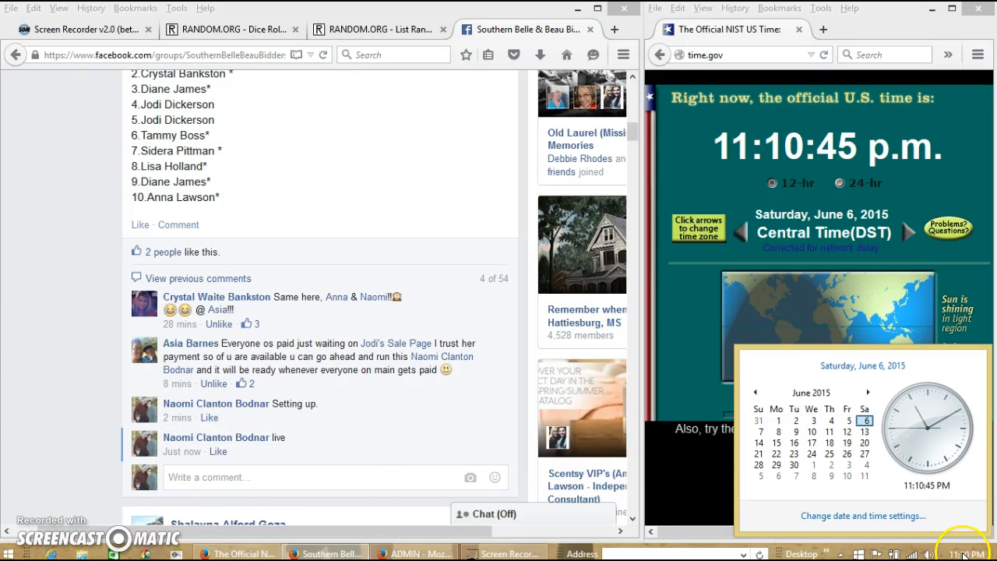
click(377, 28)
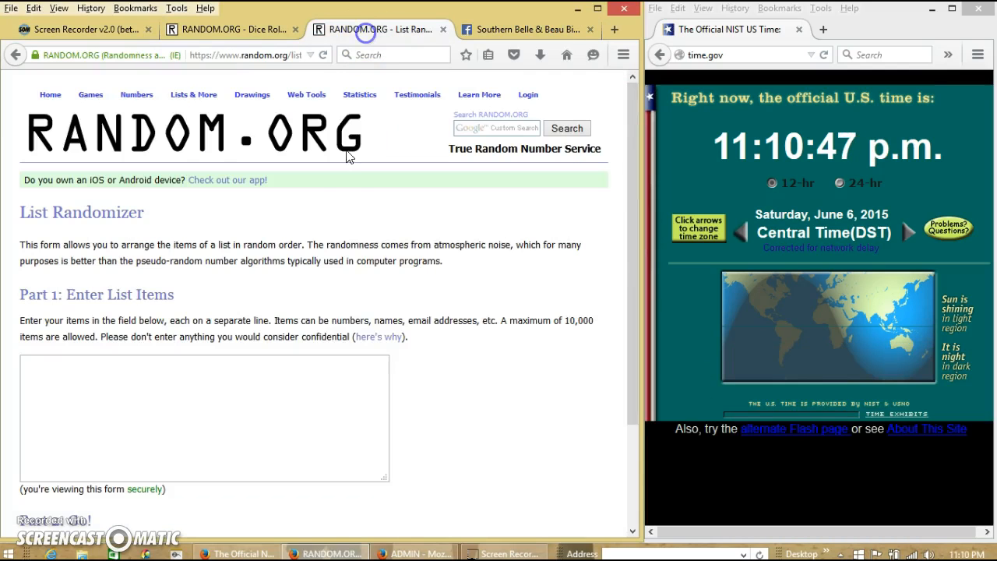
text(1.Diane James*)
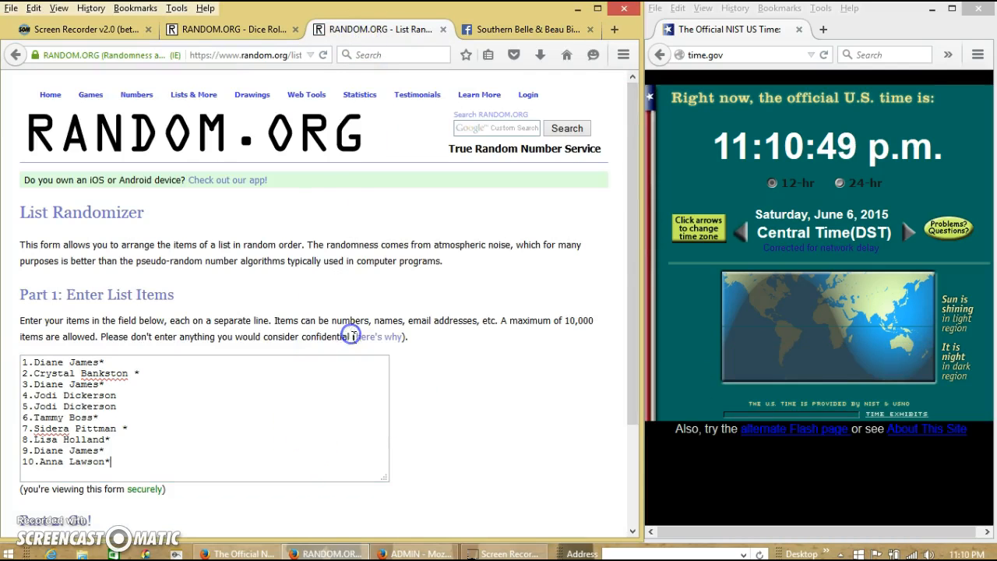
click(226, 28)
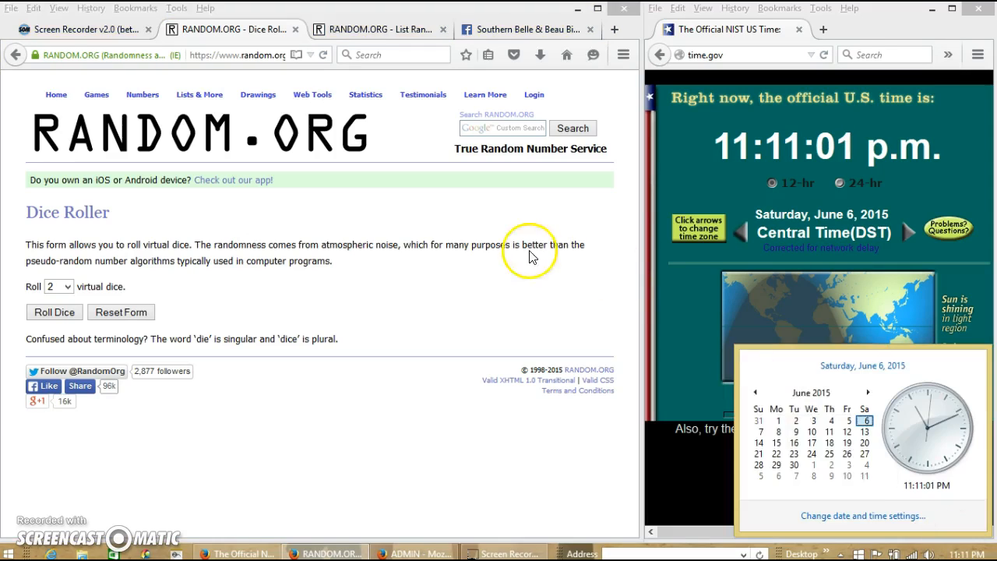
- Roll the two virtual dice for a timestamped result and return to the filled List Randomizer
click(53, 312)
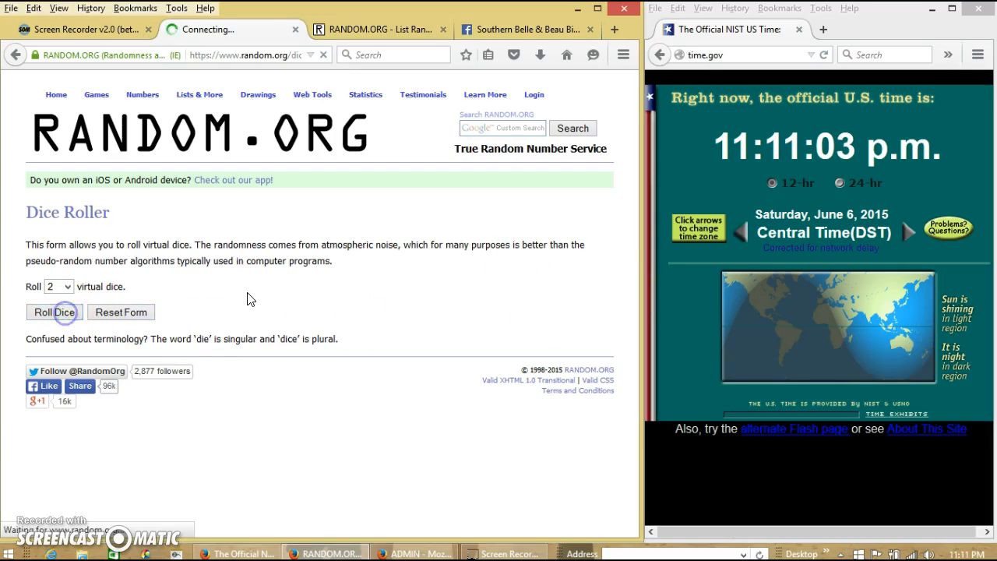
click(53, 312)
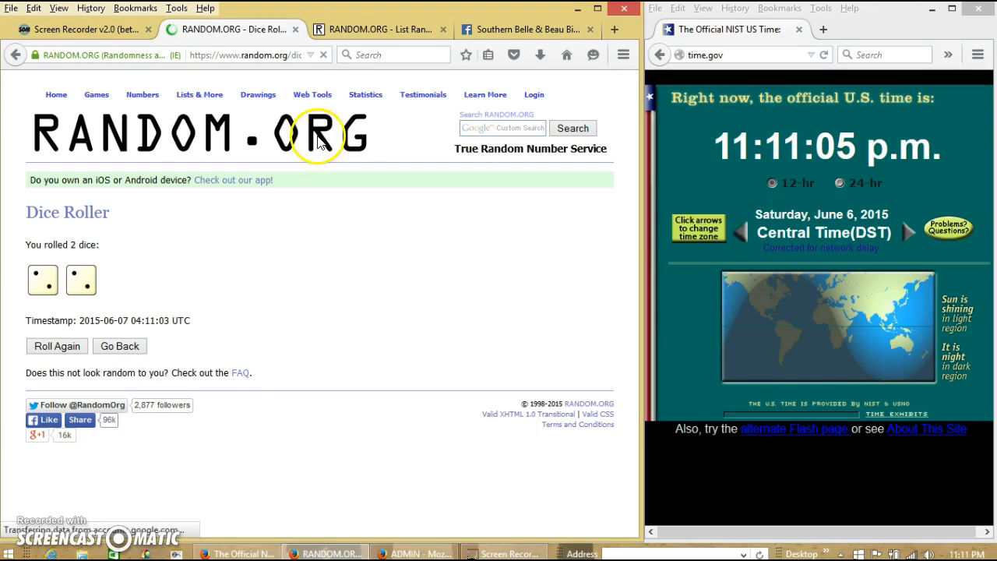
click(378, 29)
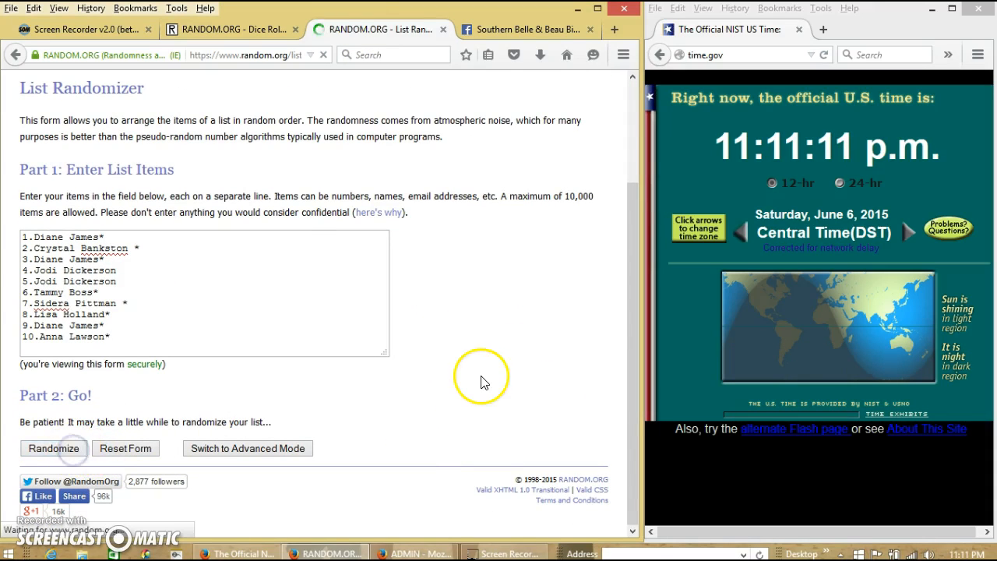
- Randomize the ten-name list twice, checking the dice roll result between runs
click(53, 449)
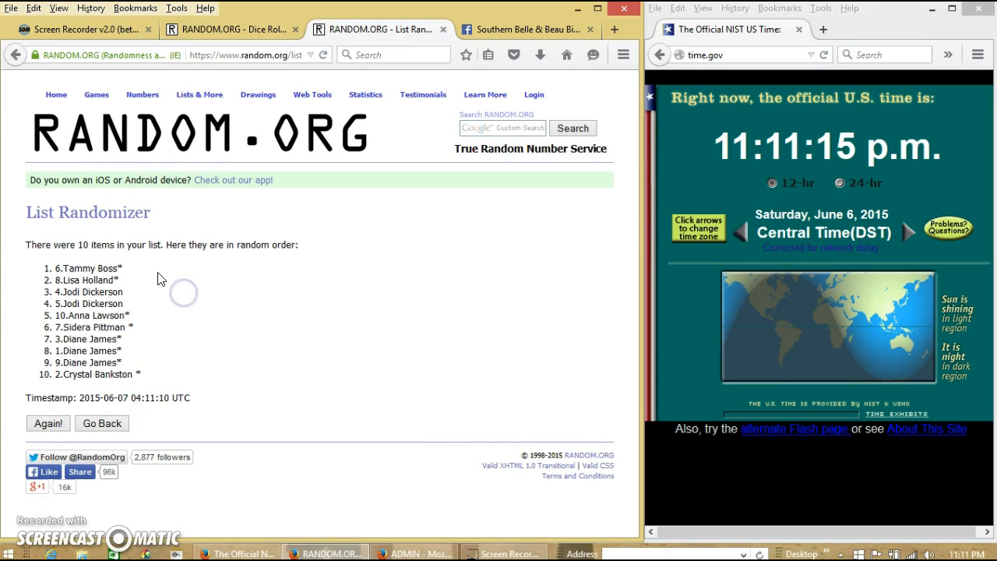
click(226, 28)
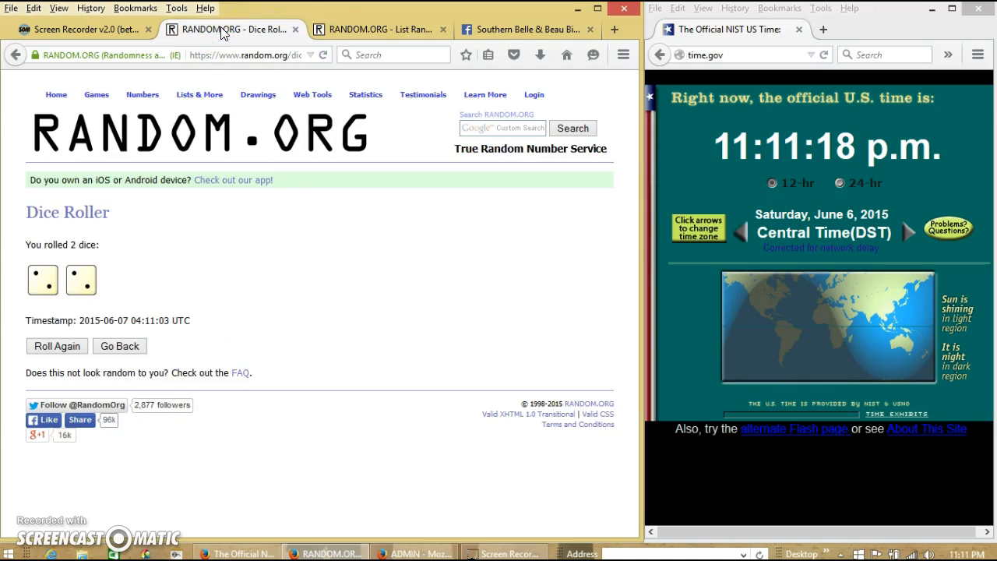
click(381, 28)
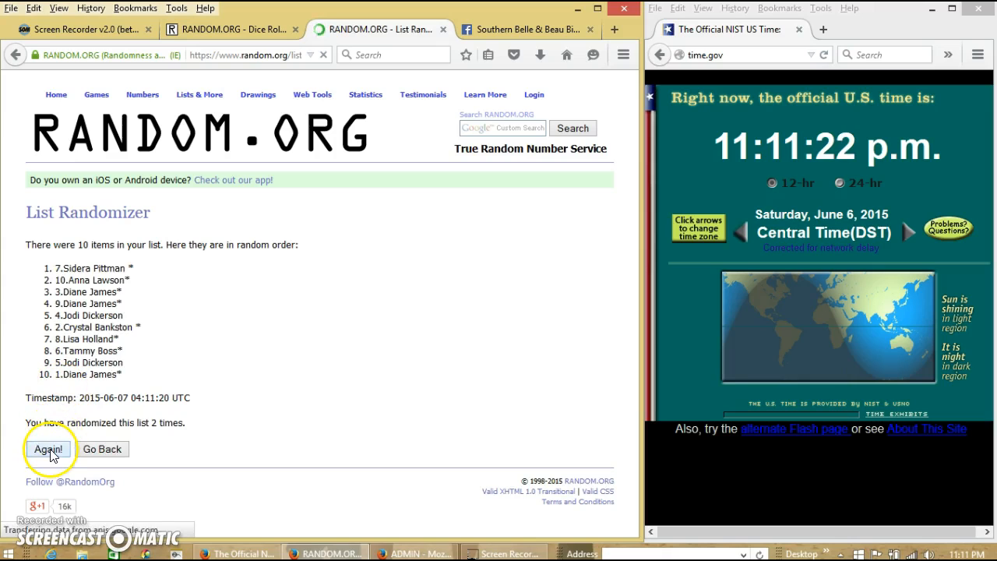
click(49, 449)
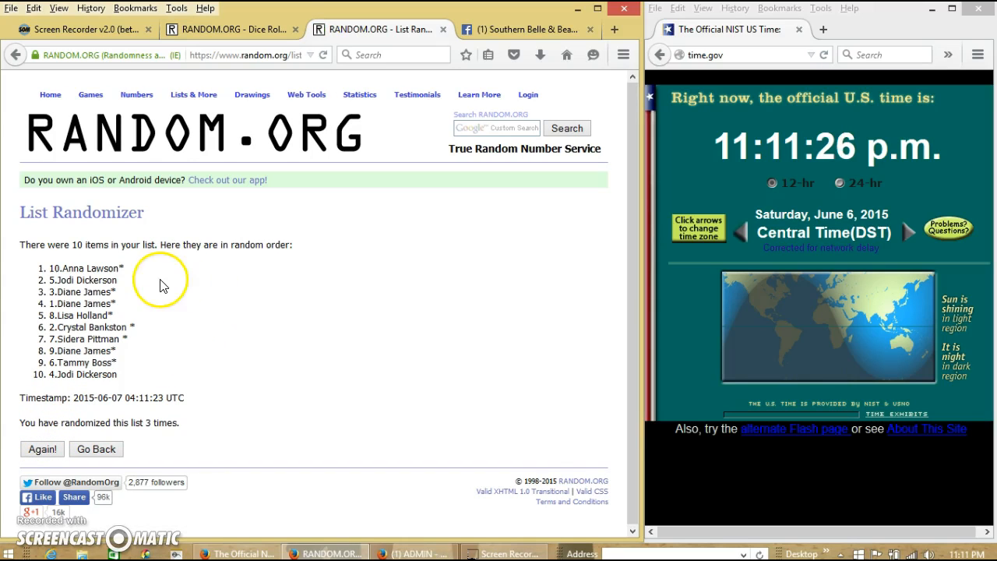
mouse_move(144, 427)
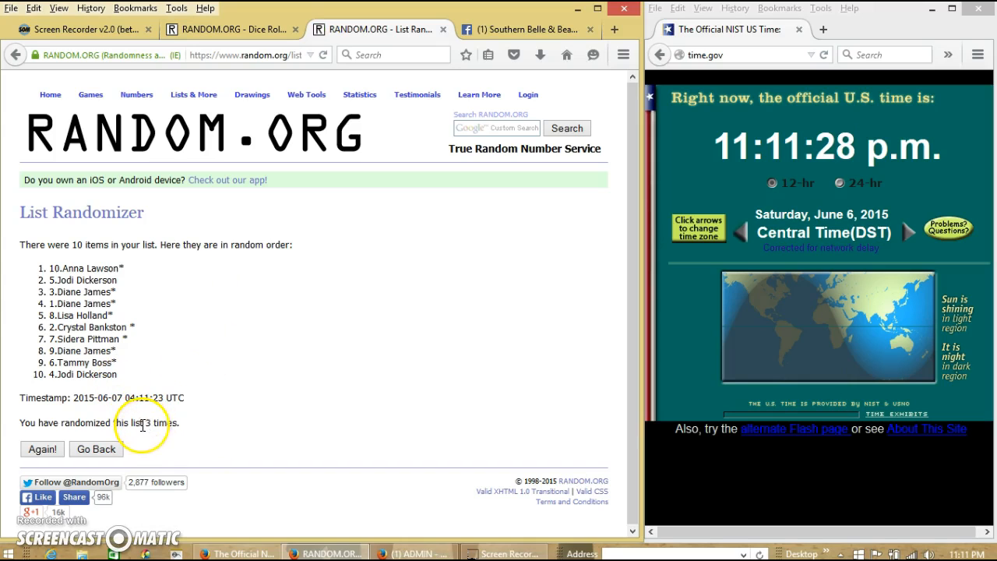
- Check the dice result again and randomize the list a third and fourth time (04:11:36 UTC)
click(226, 28)
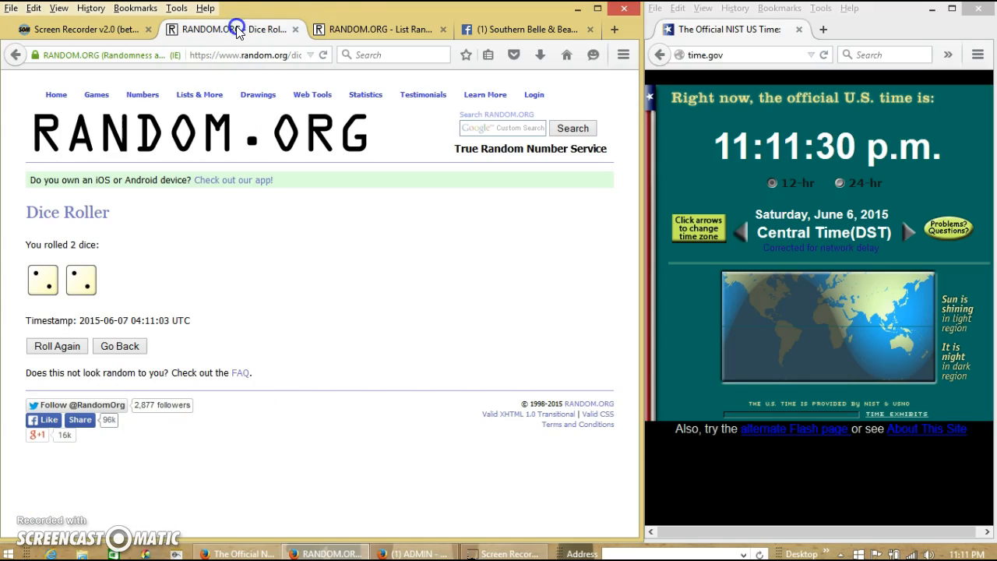
click(378, 28)
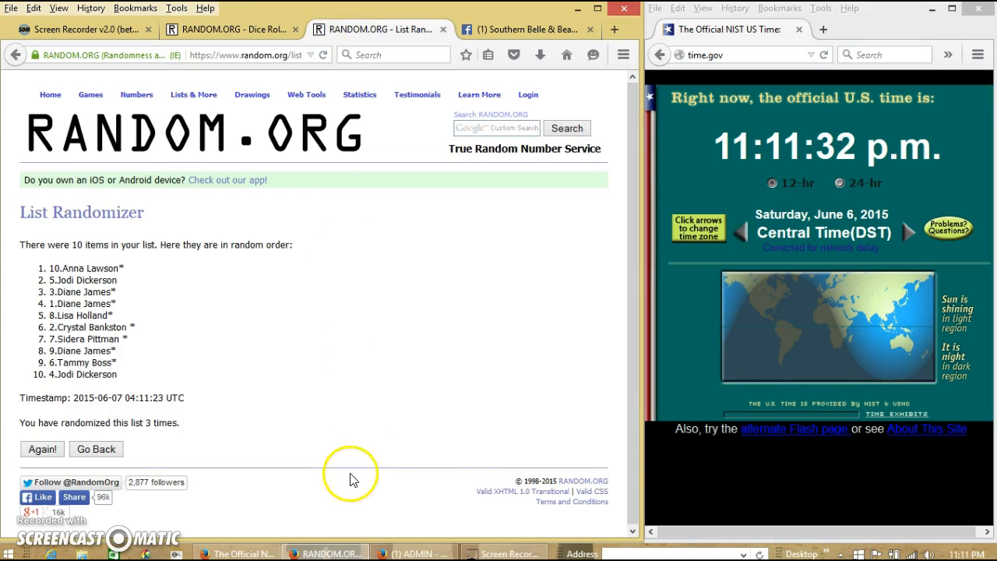
click(969, 553)
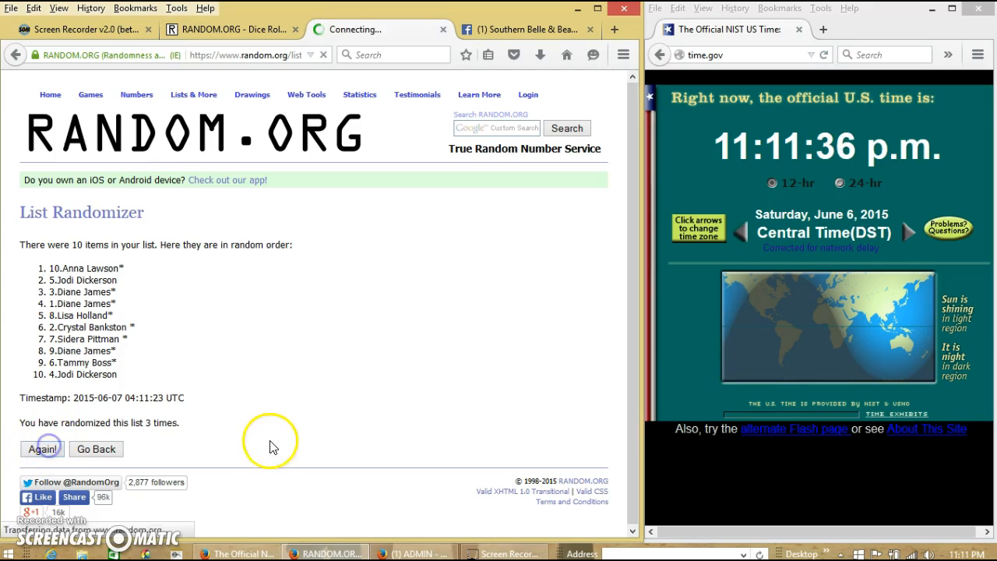
click(41, 449)
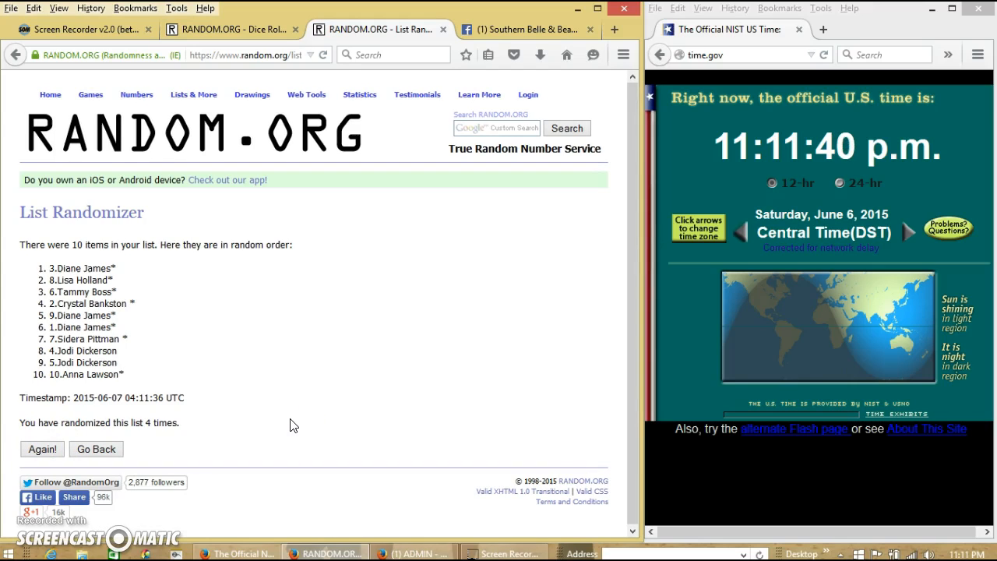
double_click(81, 268)
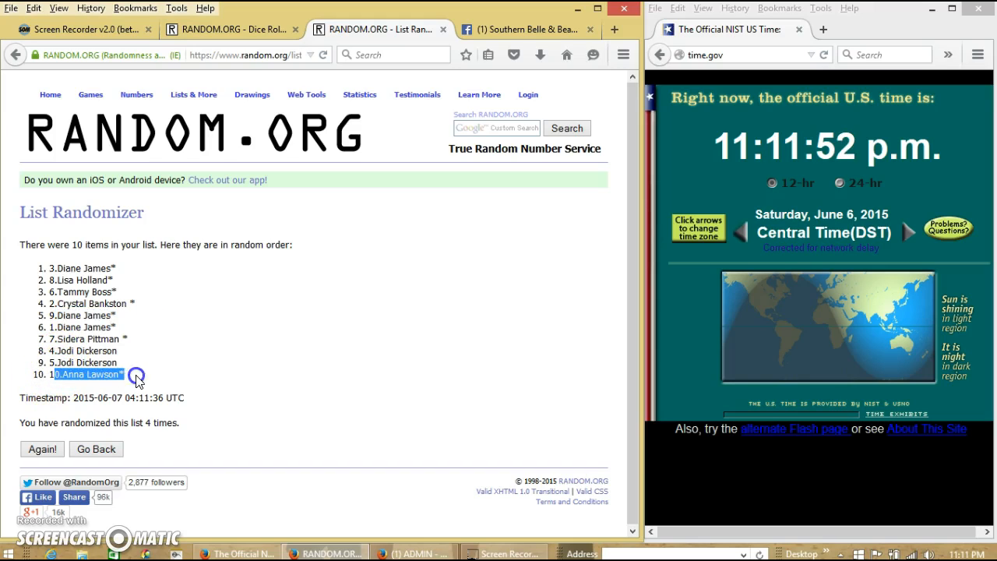
mouse_move(297, 364)
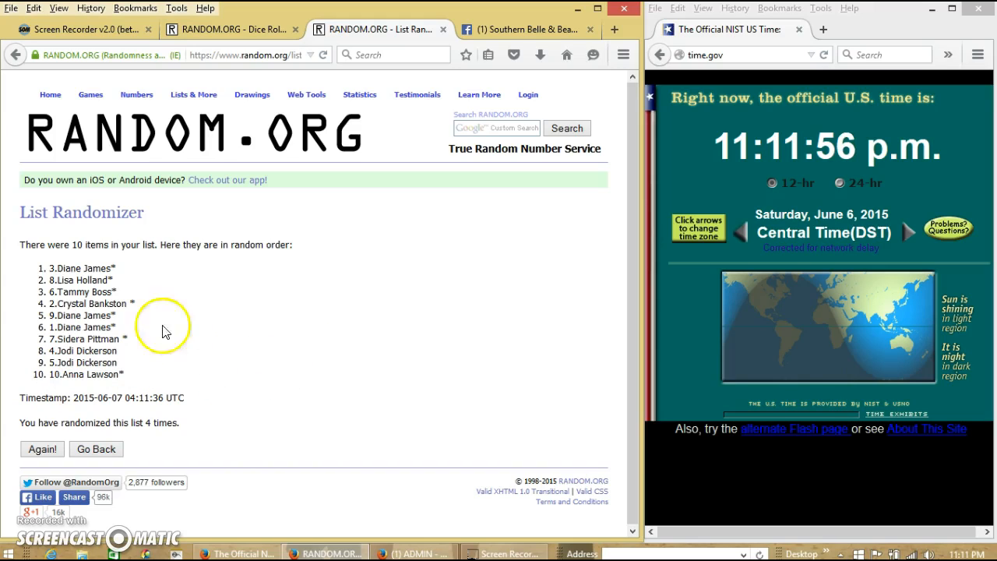
double_click(85, 244)
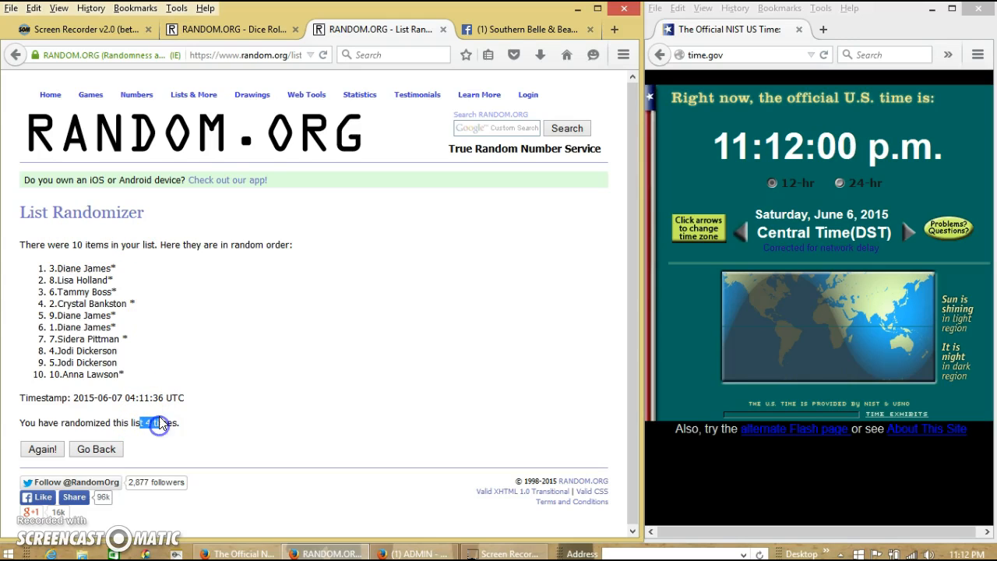
click(226, 29)
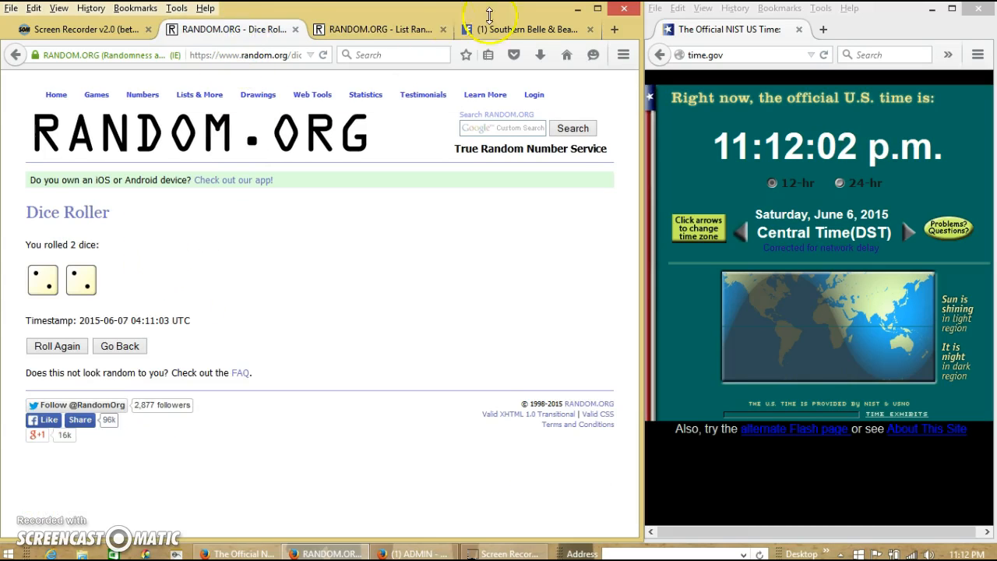
click(527, 28)
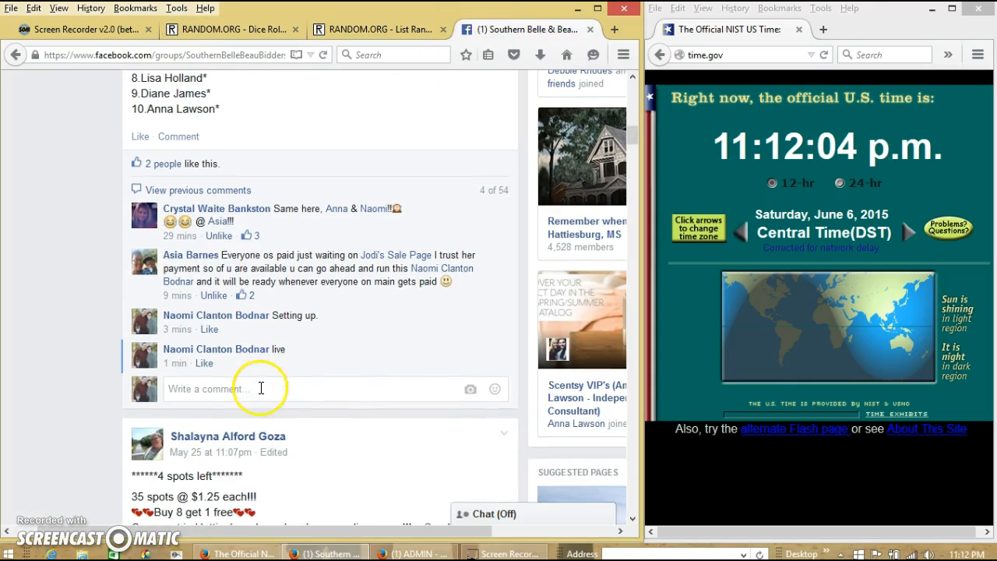